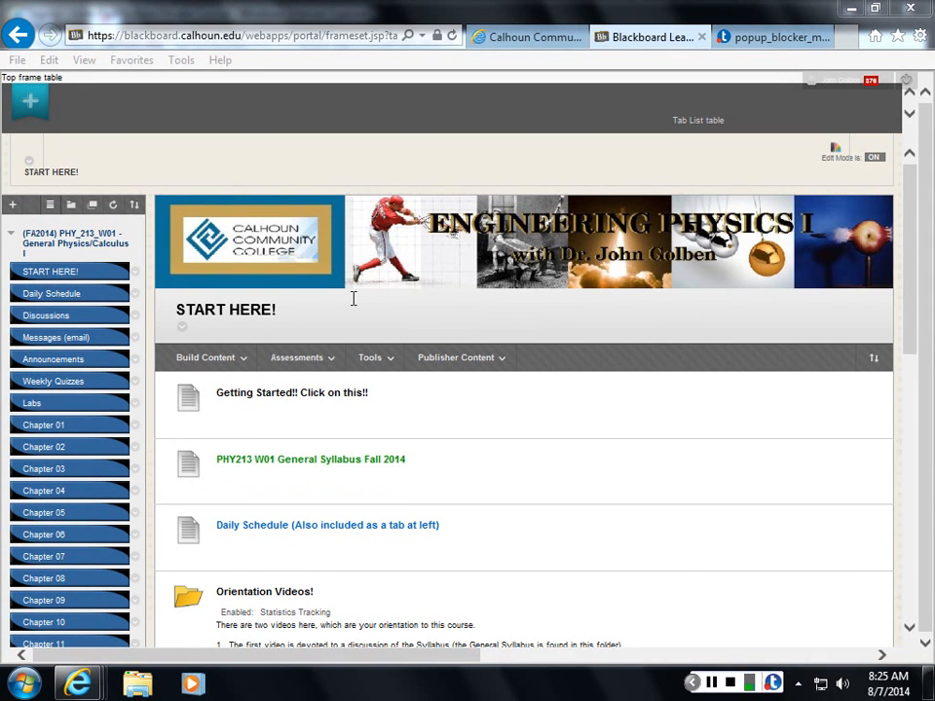
- Open the PHY 213 Physics I Fall 2014 daily schedule PDF in Adobe Reader
left_click(296, 358)
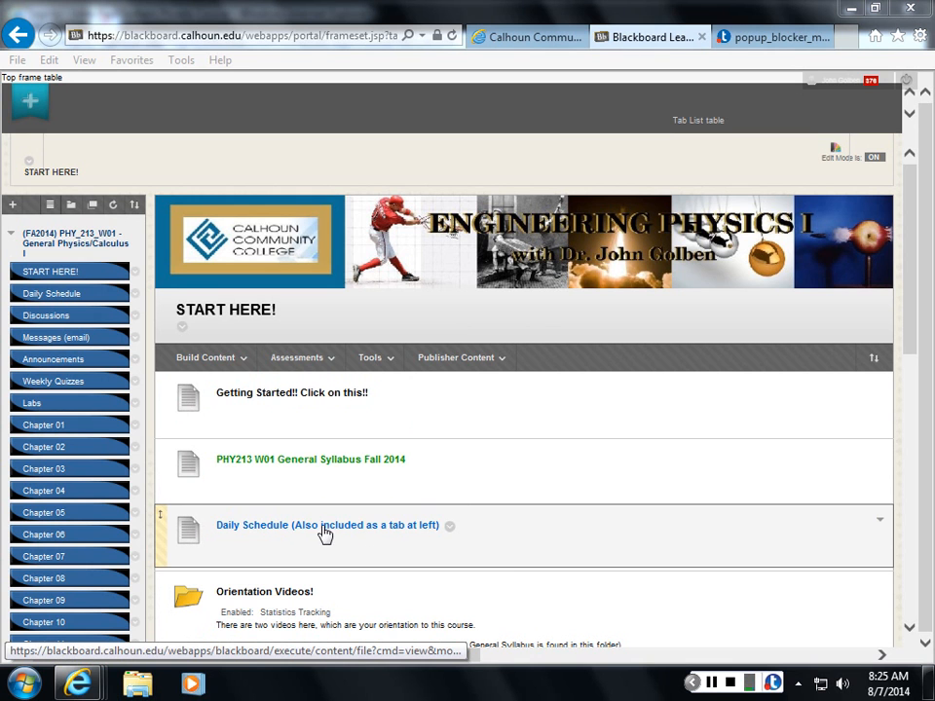
mouse_move(358, 537)
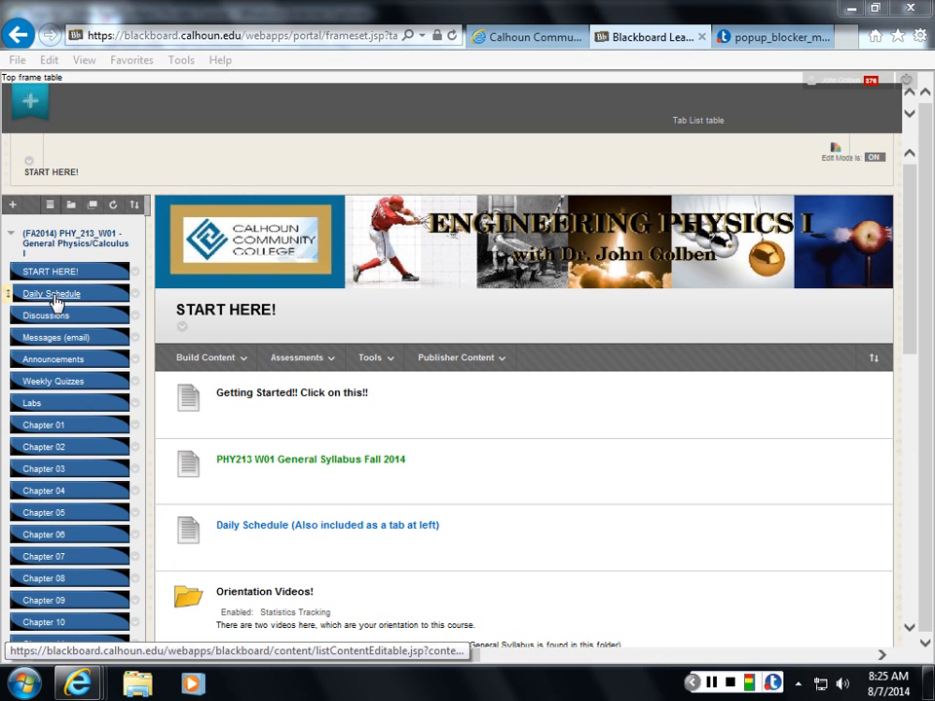
mouse_move(66, 300)
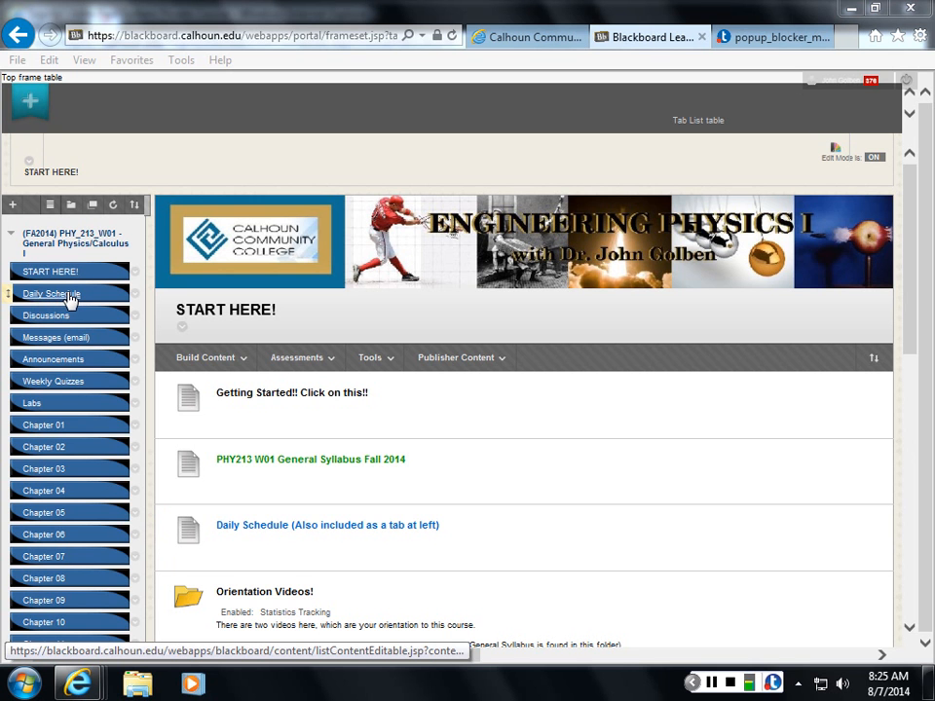
left_click(211, 359)
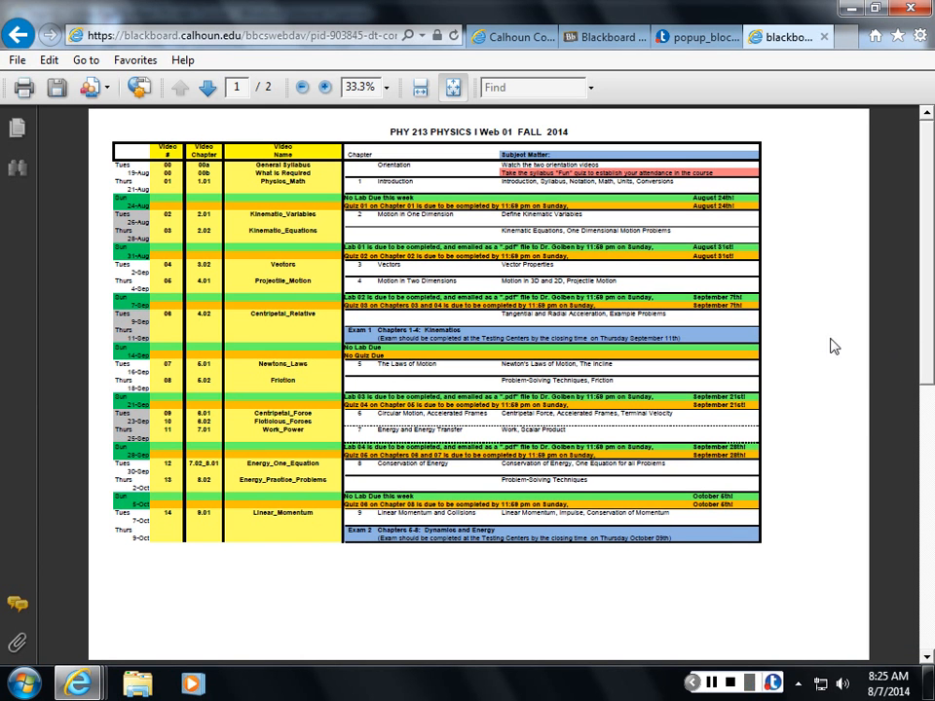
mouse_move(806, 353)
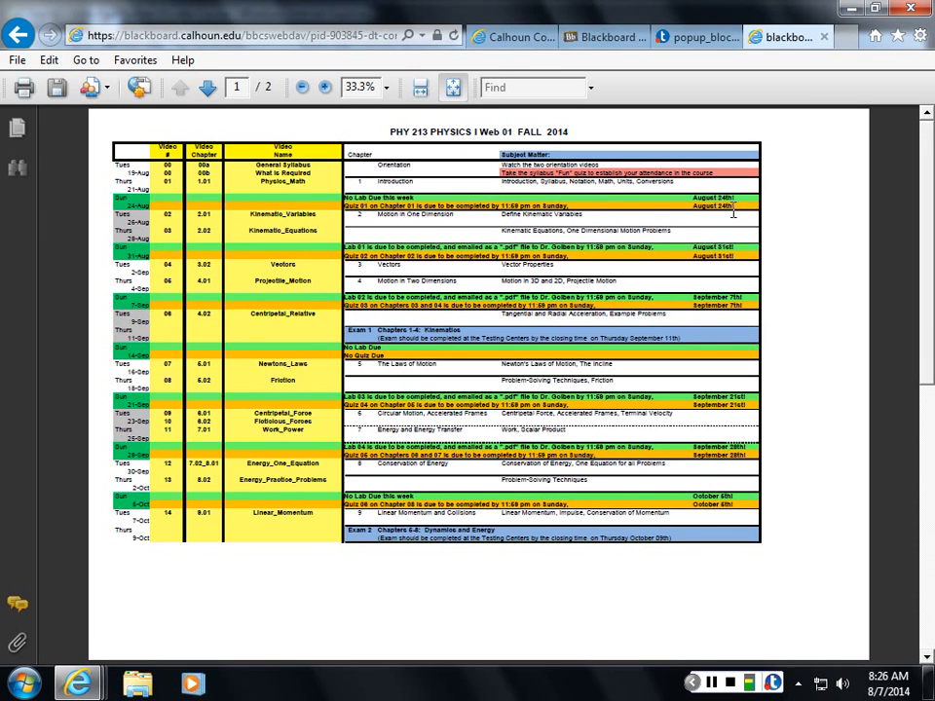
mouse_move(814, 226)
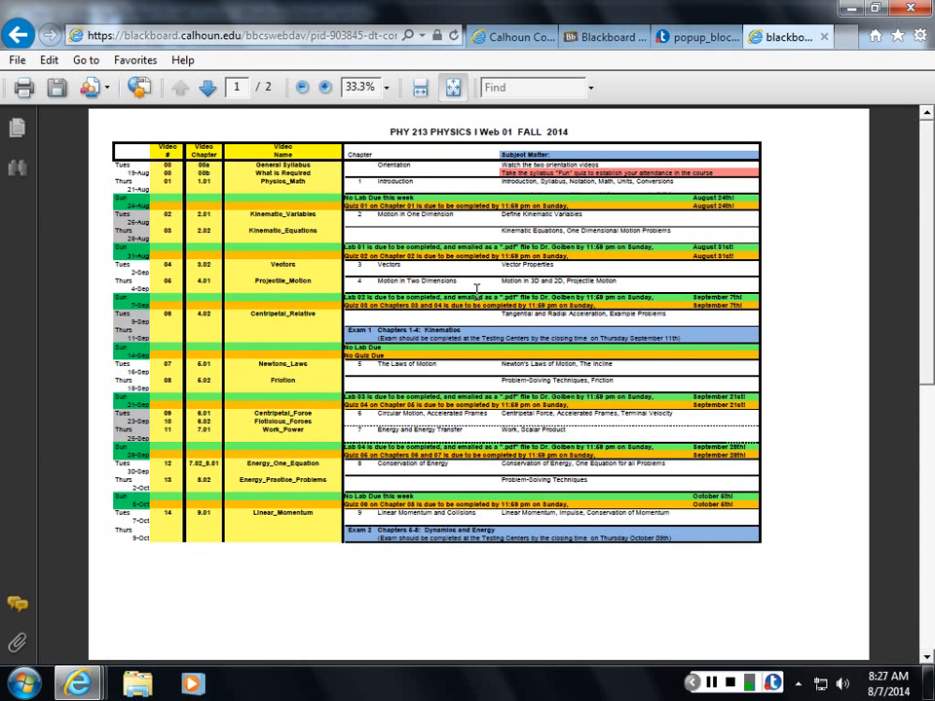
mouse_move(816, 272)
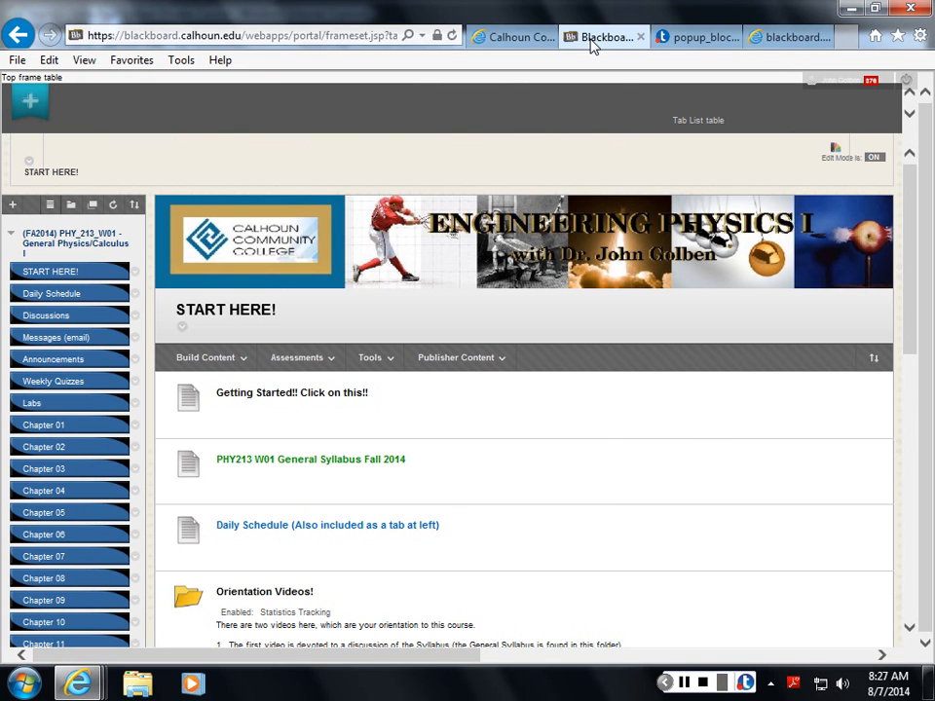
- Return to the course, enter the Chapter 01 content area and its Chapter 01 Problem Set folder
left_click(296, 358)
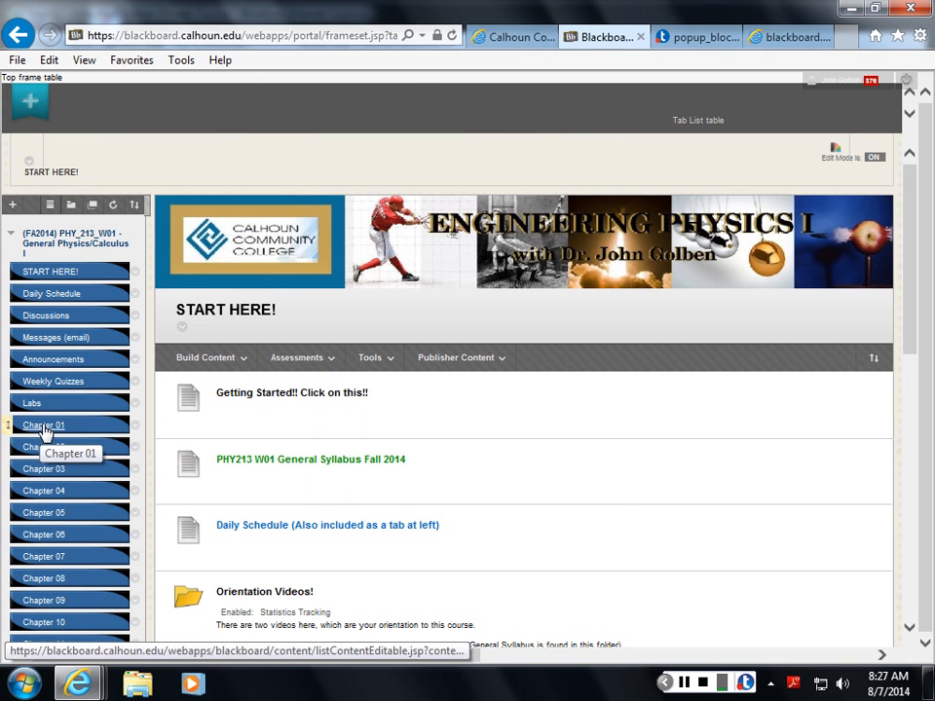
left_click(43, 424)
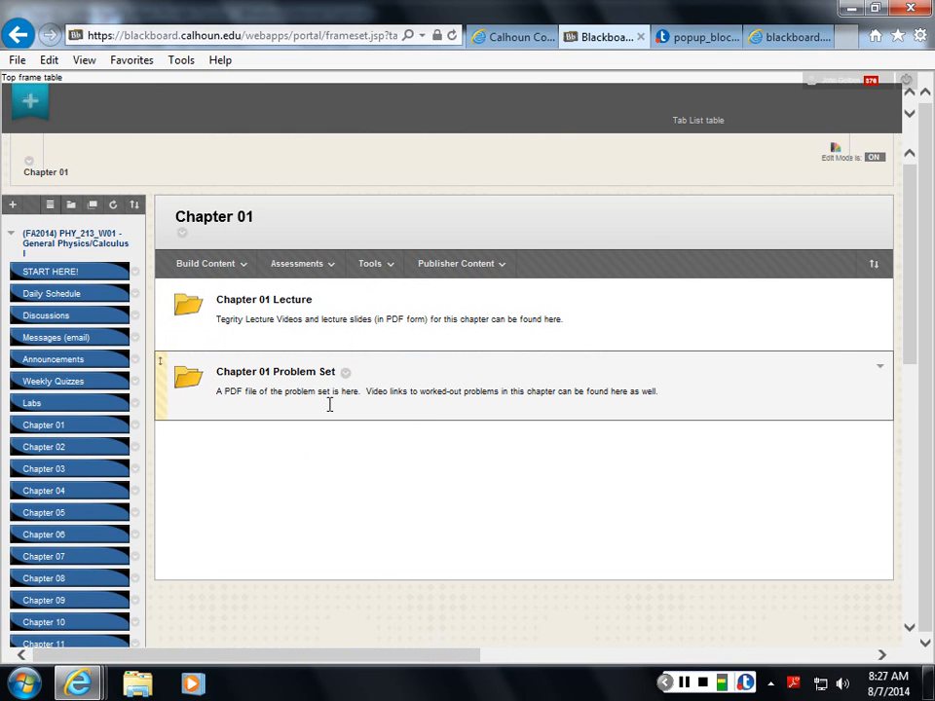
mouse_move(277, 370)
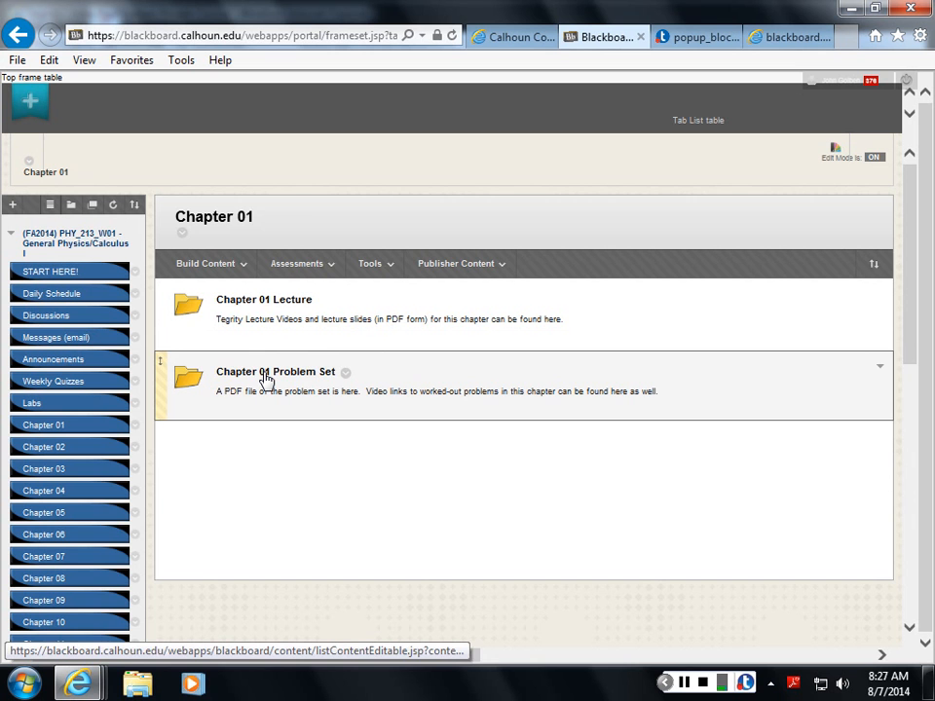
left_click(275, 370)
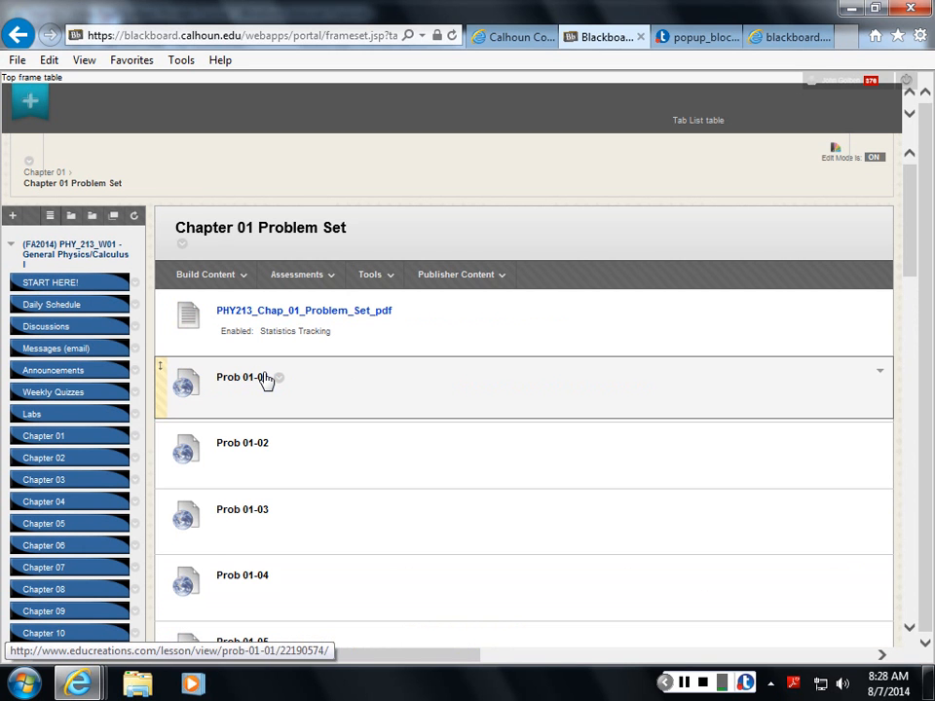
mouse_move(284, 378)
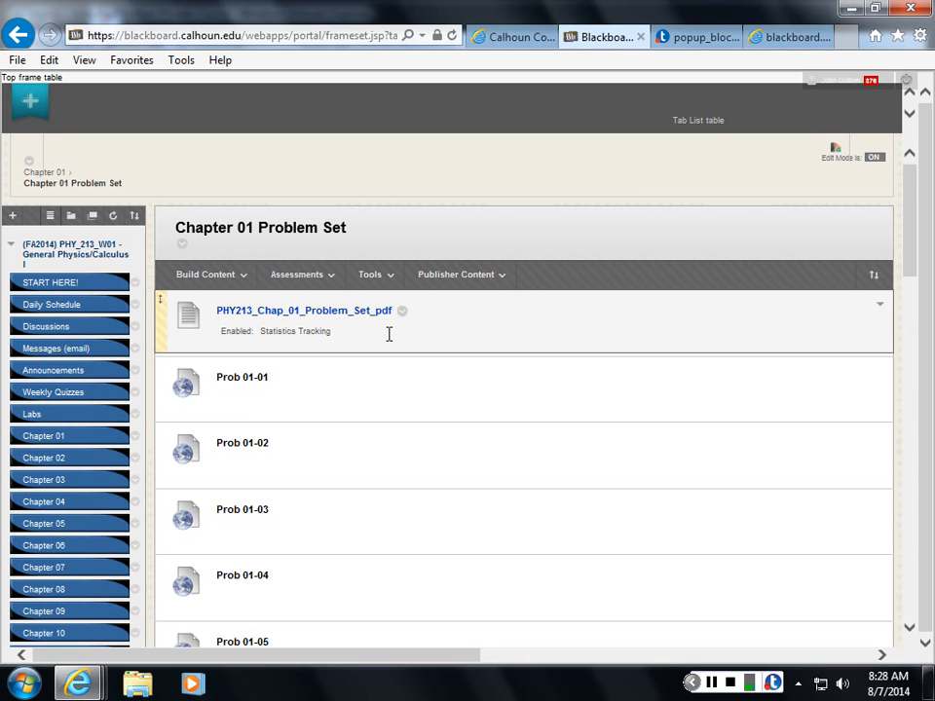
mouse_move(335, 355)
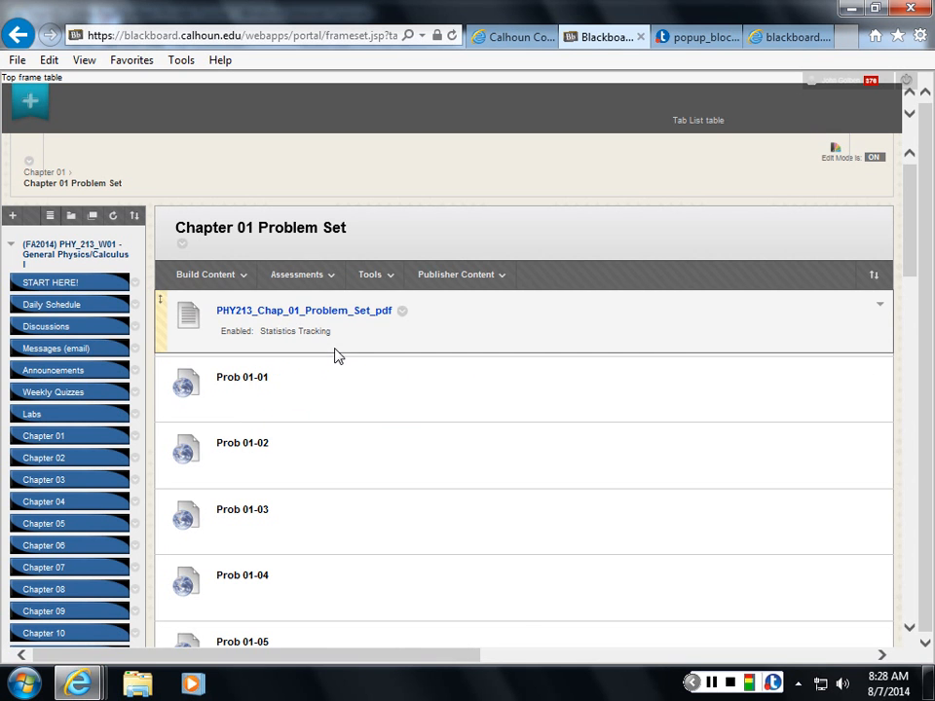
- View the Chapter 01 problem set PDF, switching between Adobe Reader and the Blackboard problem list
left_click(304, 309)
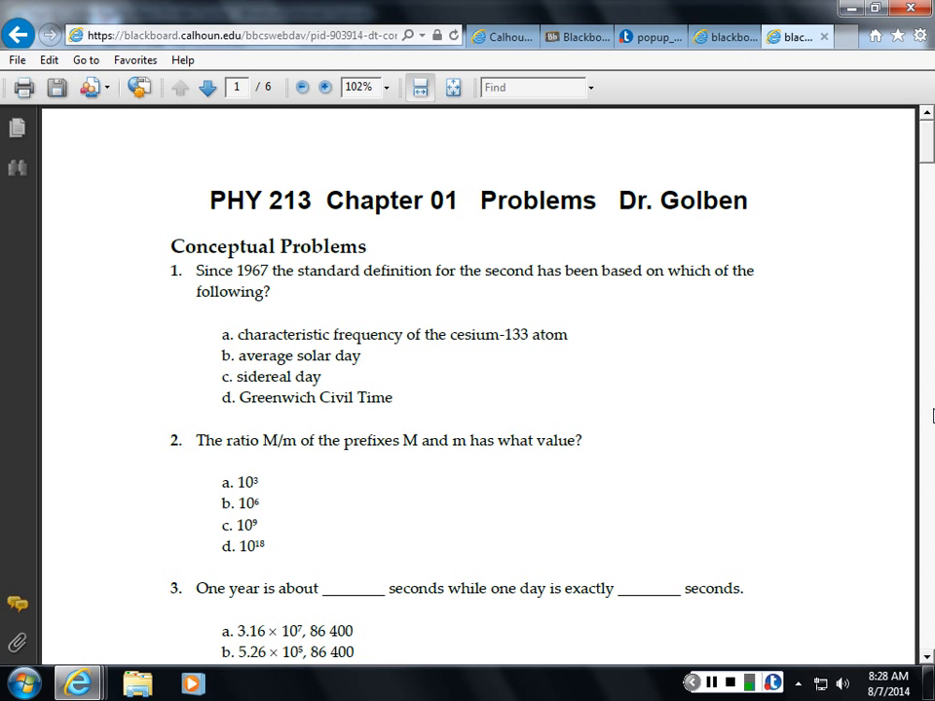
mouse_move(925, 296)
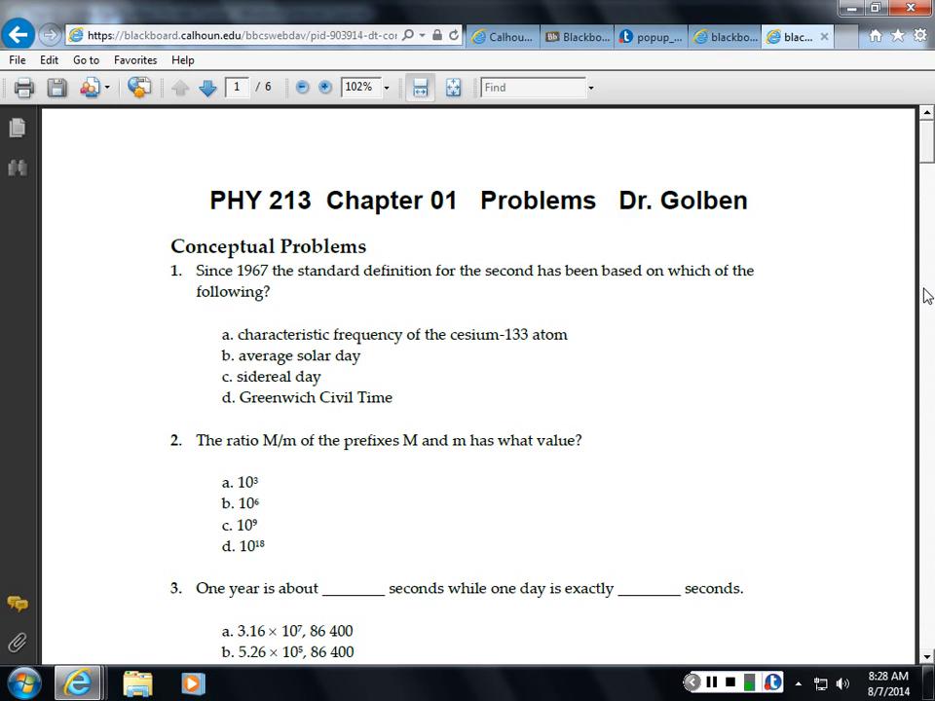
left_click(206, 87)
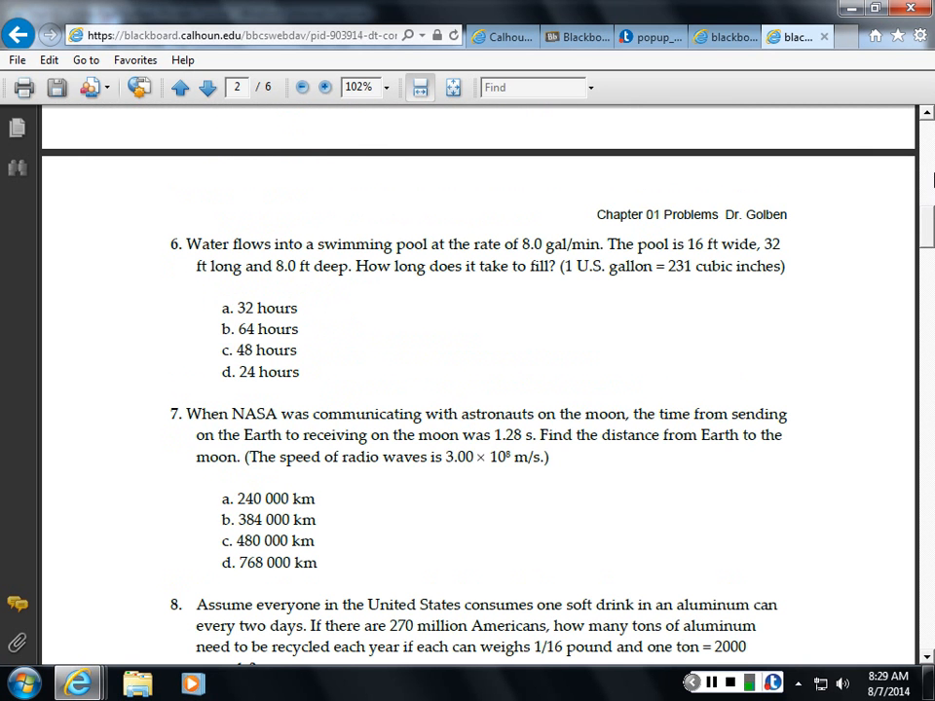
left_click(180, 87)
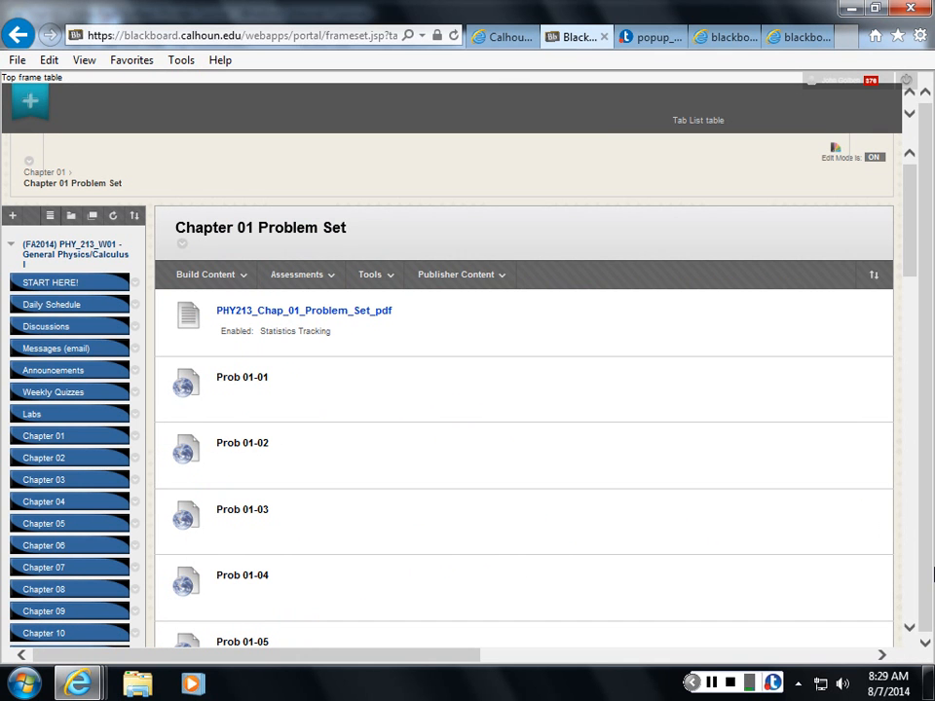
mouse_move(327, 390)
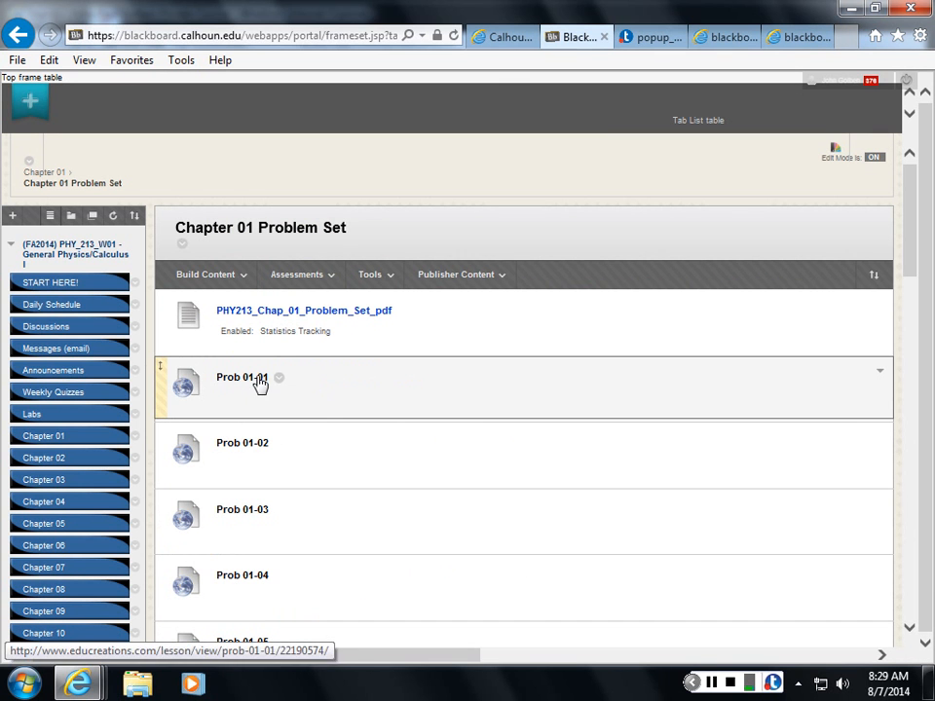
left_click(242, 378)
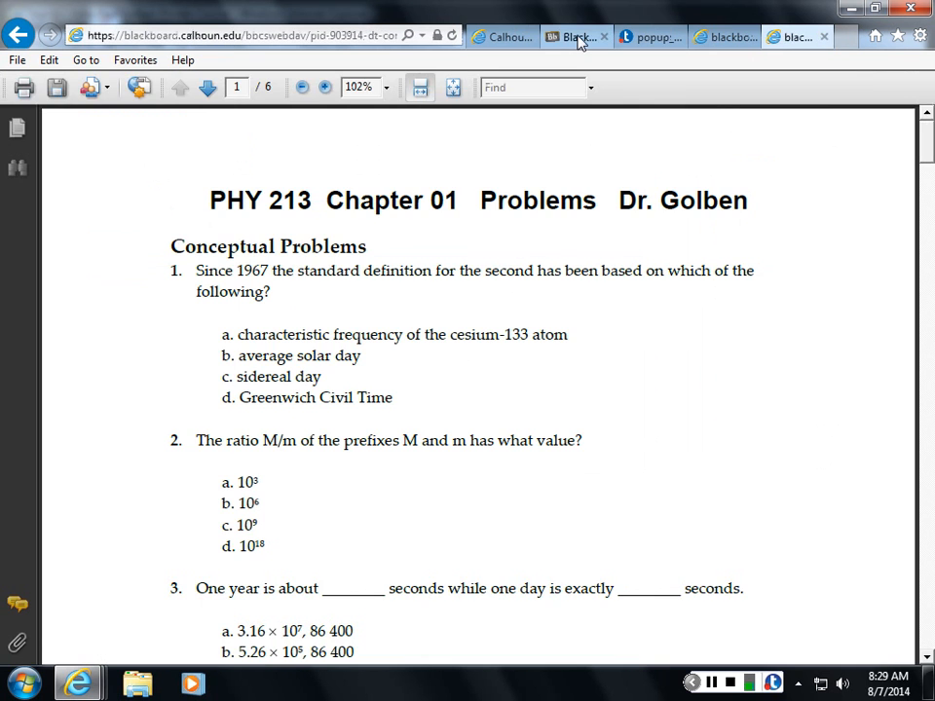
left_click(795, 36)
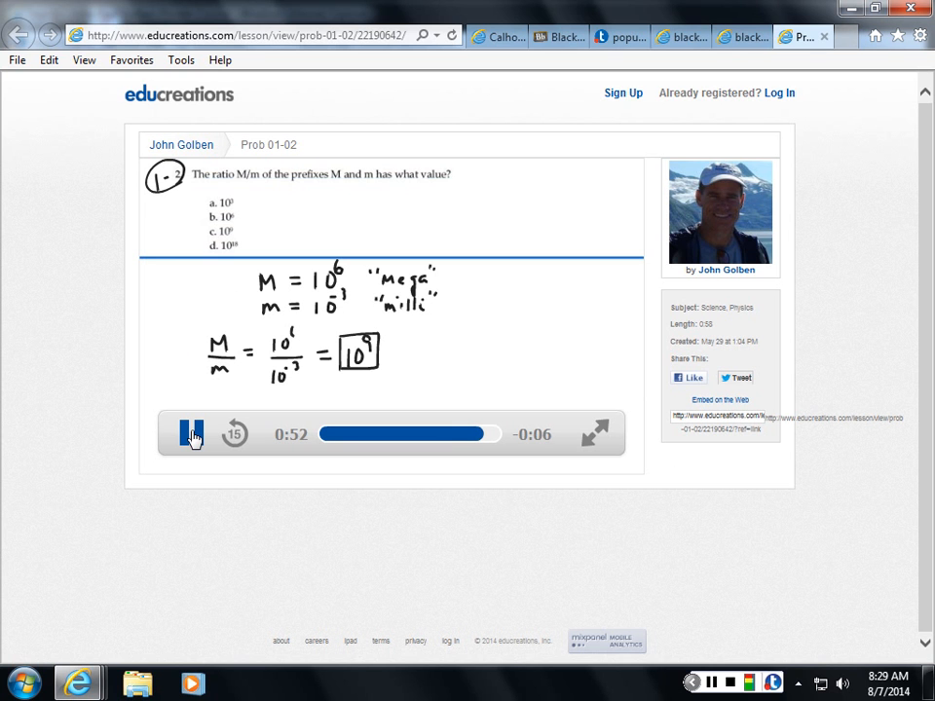
- Pause and resume the Prob 01-02 mega-to-milli ratio video, letting it reach M/m = 10^9
left_click(191, 432)
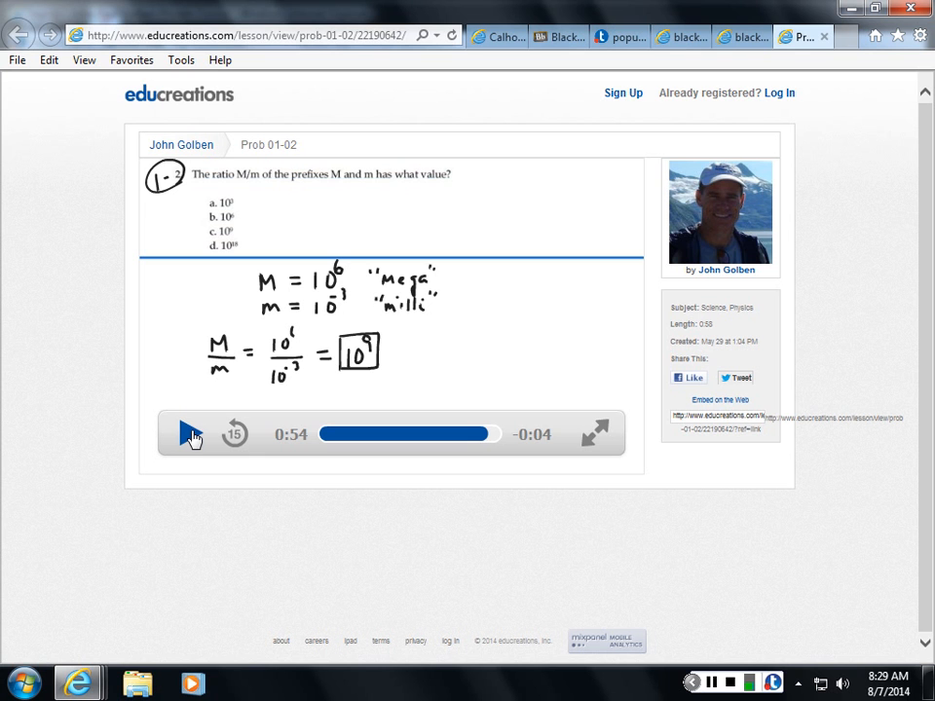
left_click(190, 432)
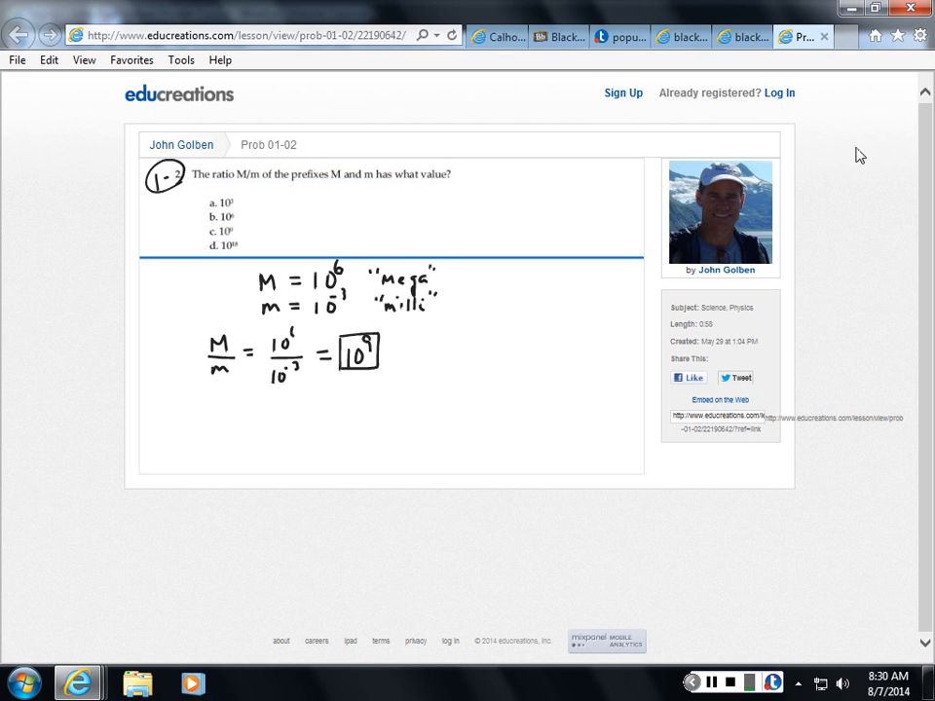
mouse_move(841, 148)
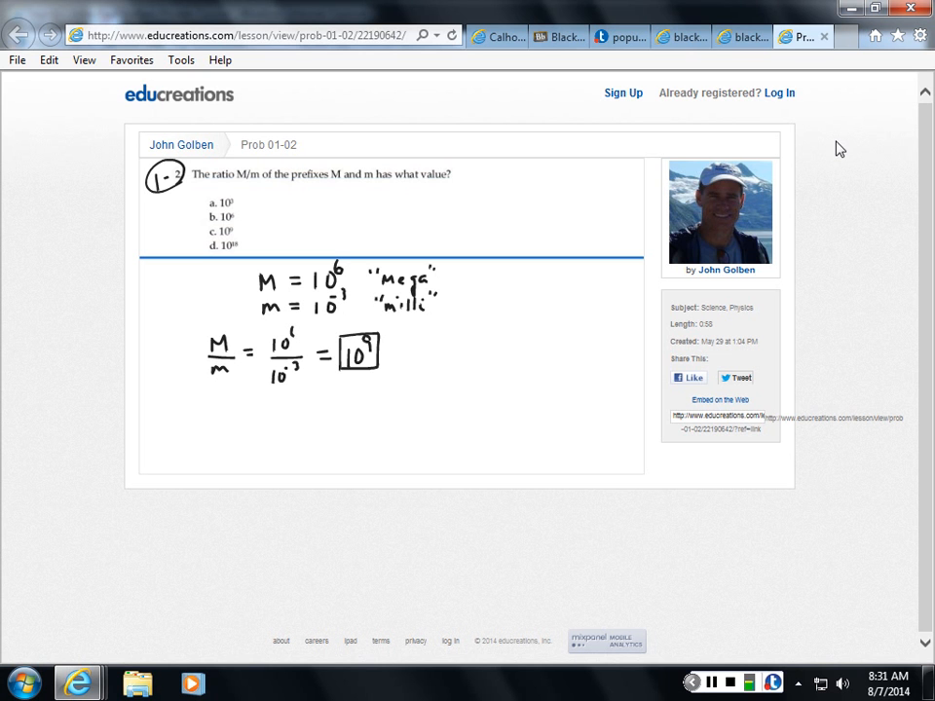
mouse_move(516, 7)
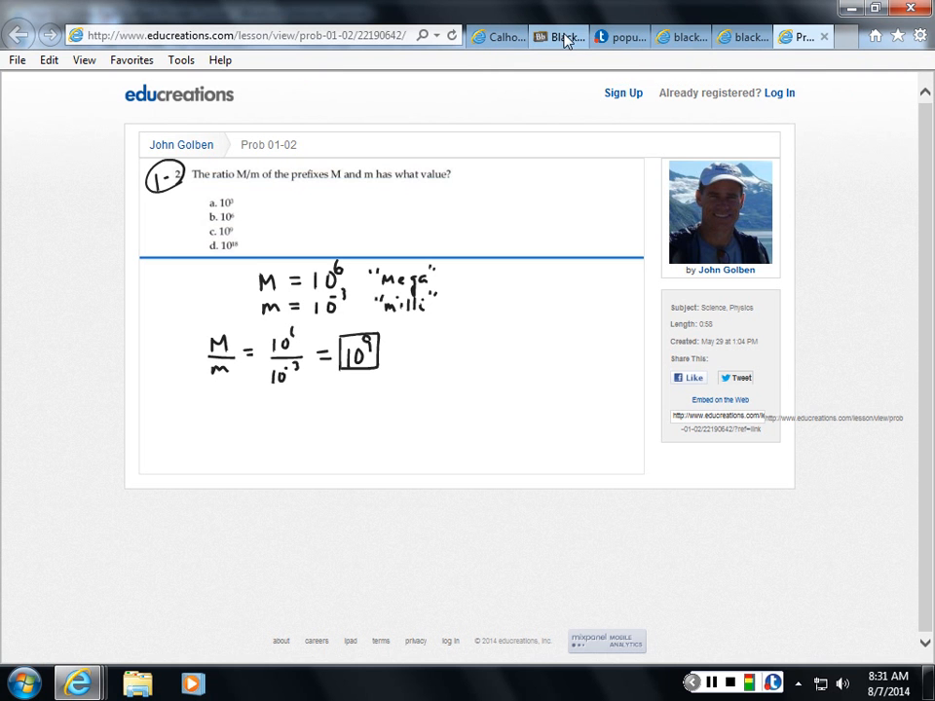
- Switch back to the Blackboard tab showing the Chapter 01 Problem Set list
left_click(557, 35)
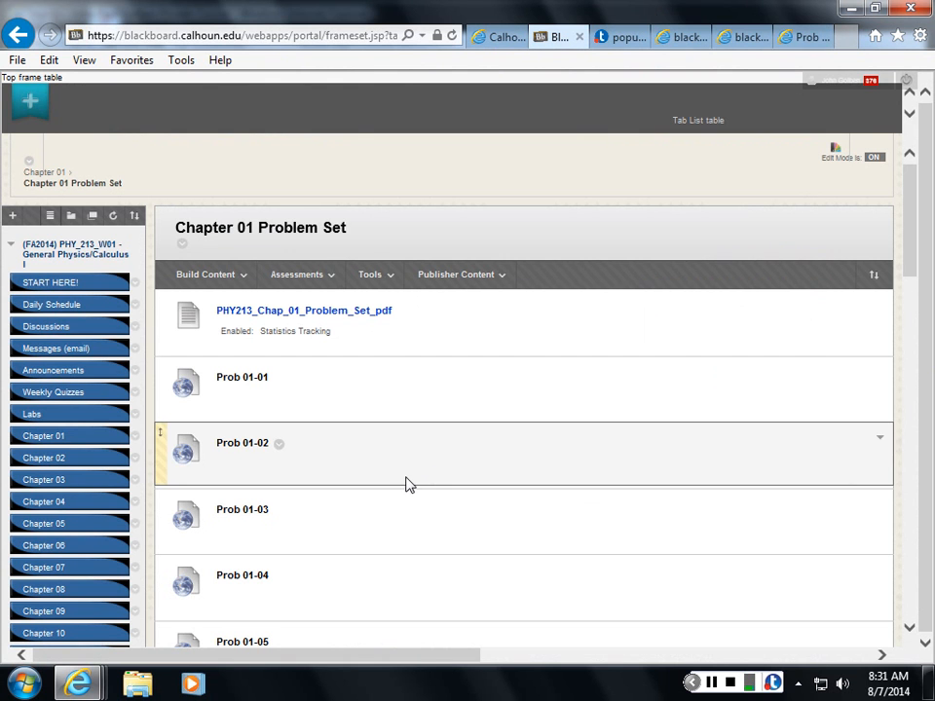
mouse_move(506, 199)
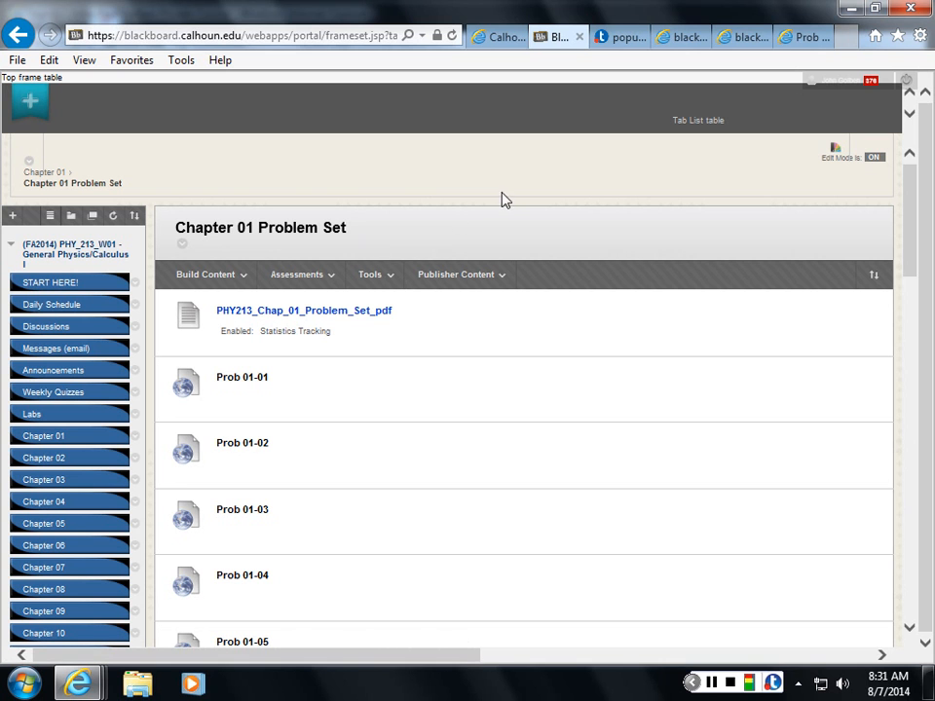
mouse_move(514, 207)
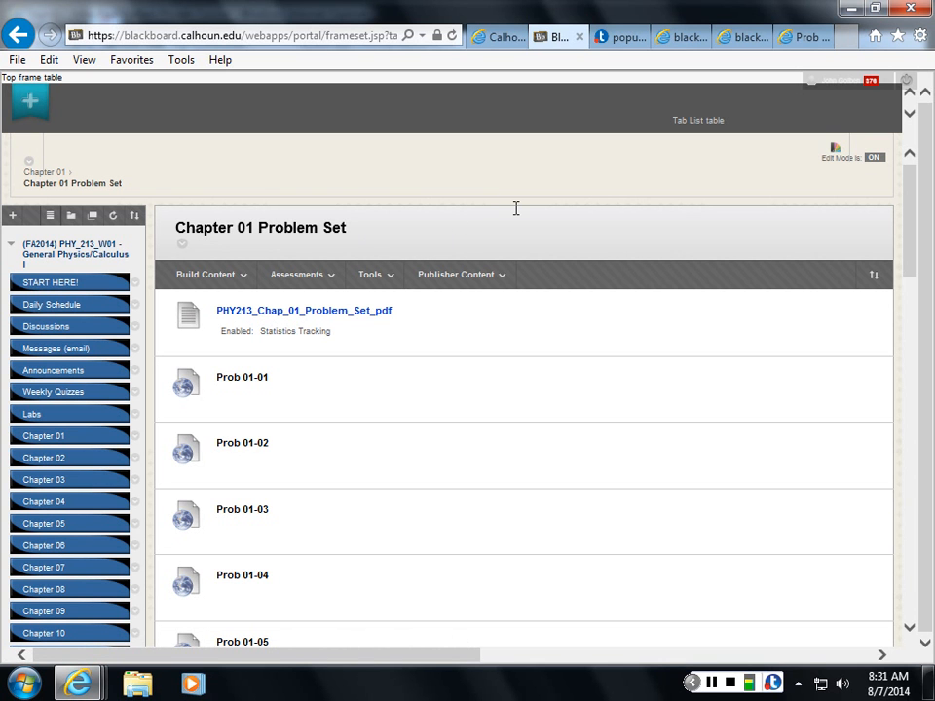
mouse_move(504, 168)
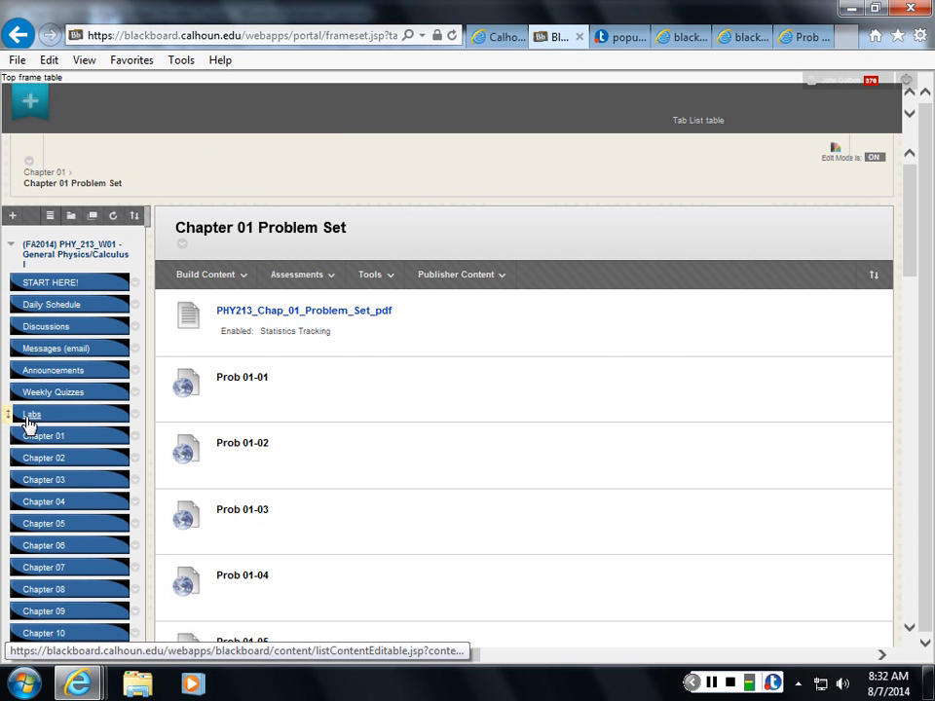
- Open the Labs page listing Lab 01 The Moving Man and Lab 02 Projectiles
left_click(31, 413)
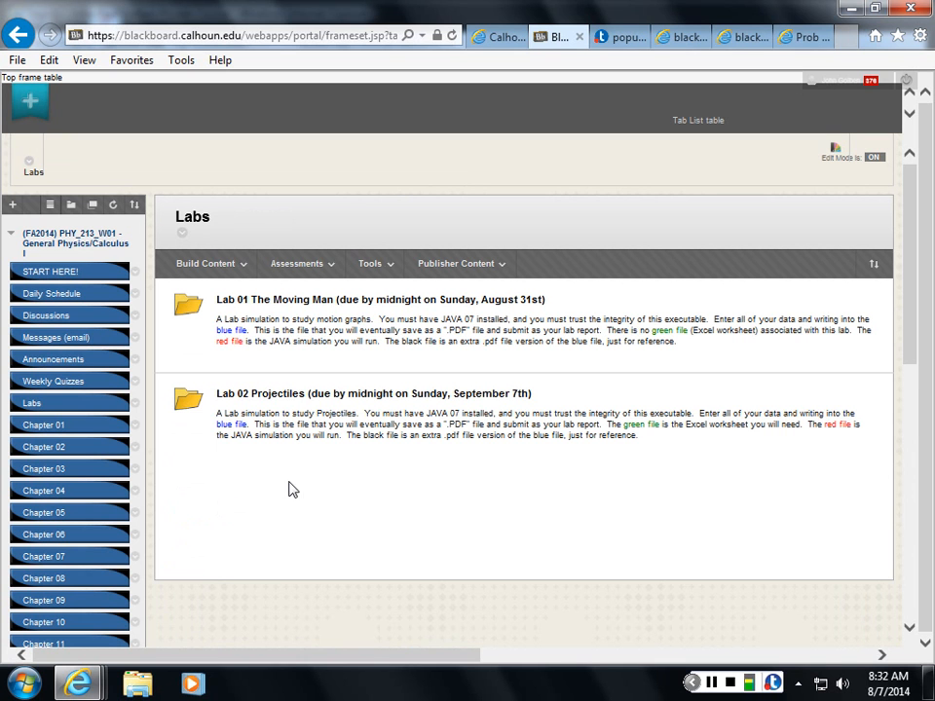
mouse_move(444, 520)
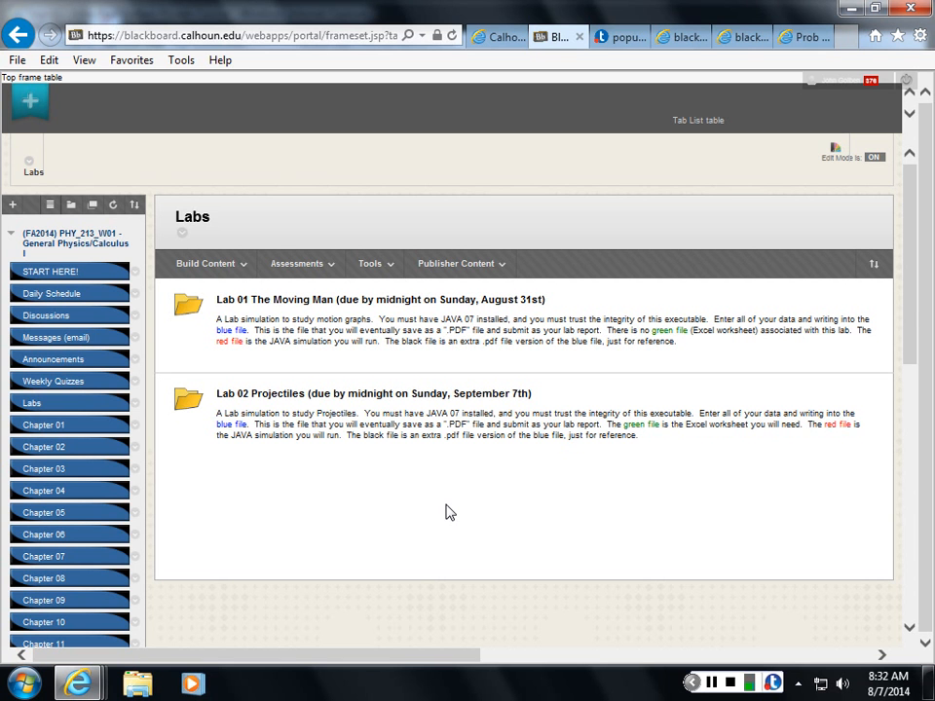
mouse_move(430, 173)
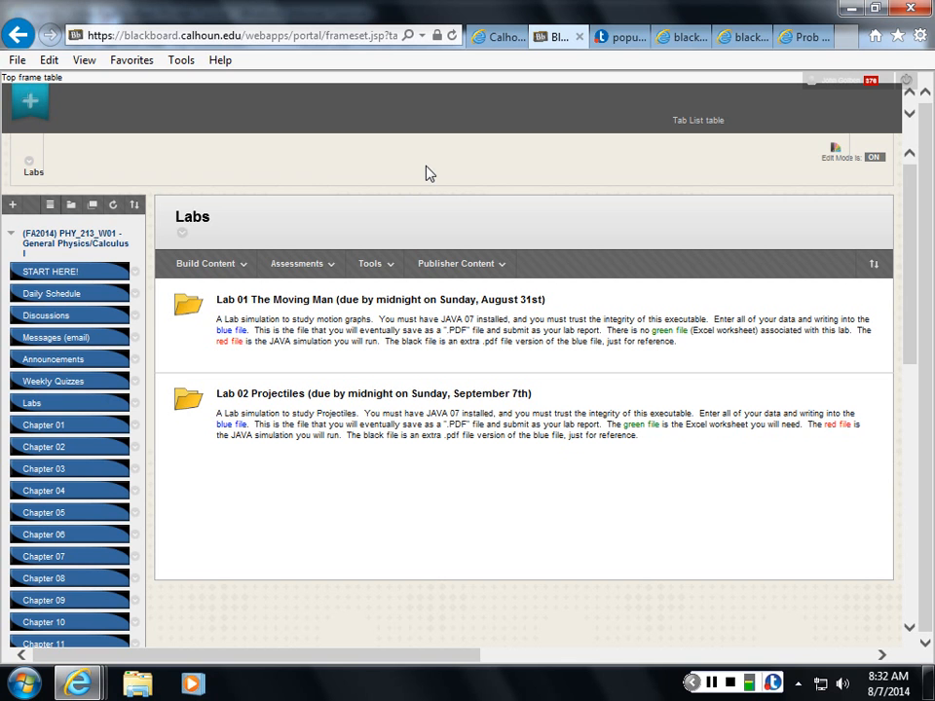